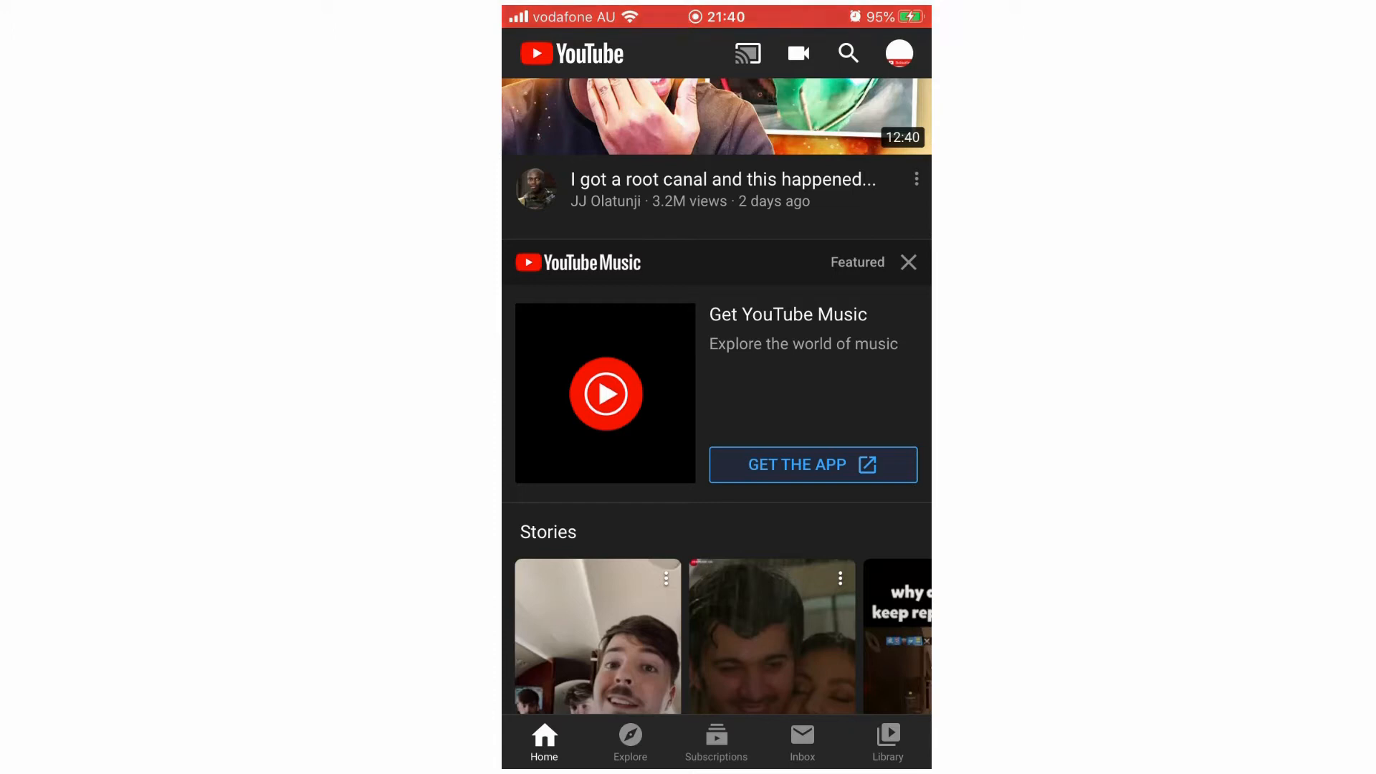
# Show the full Subscriptions channel list with PewDiePie and The How To Cow
pyautogui.scroll(-3)
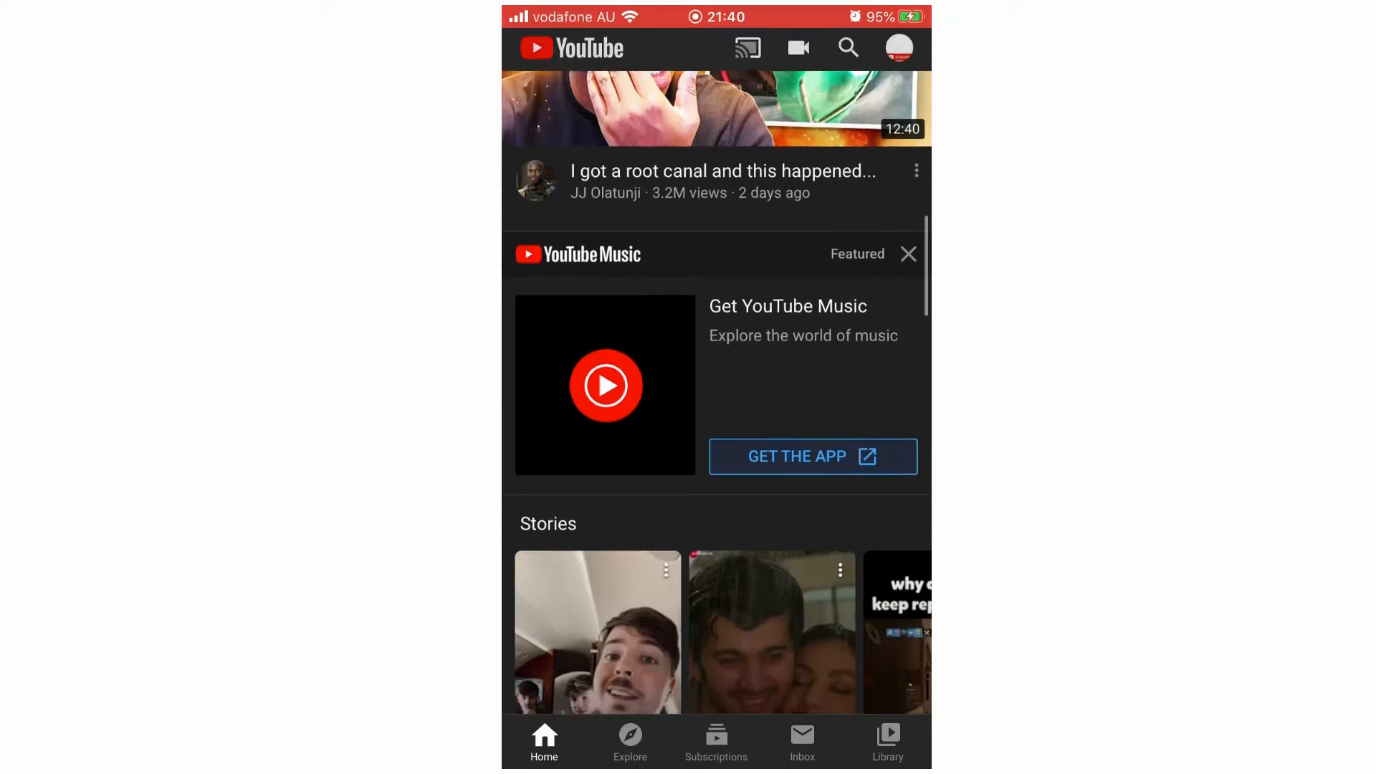
pyautogui.scroll(-3)
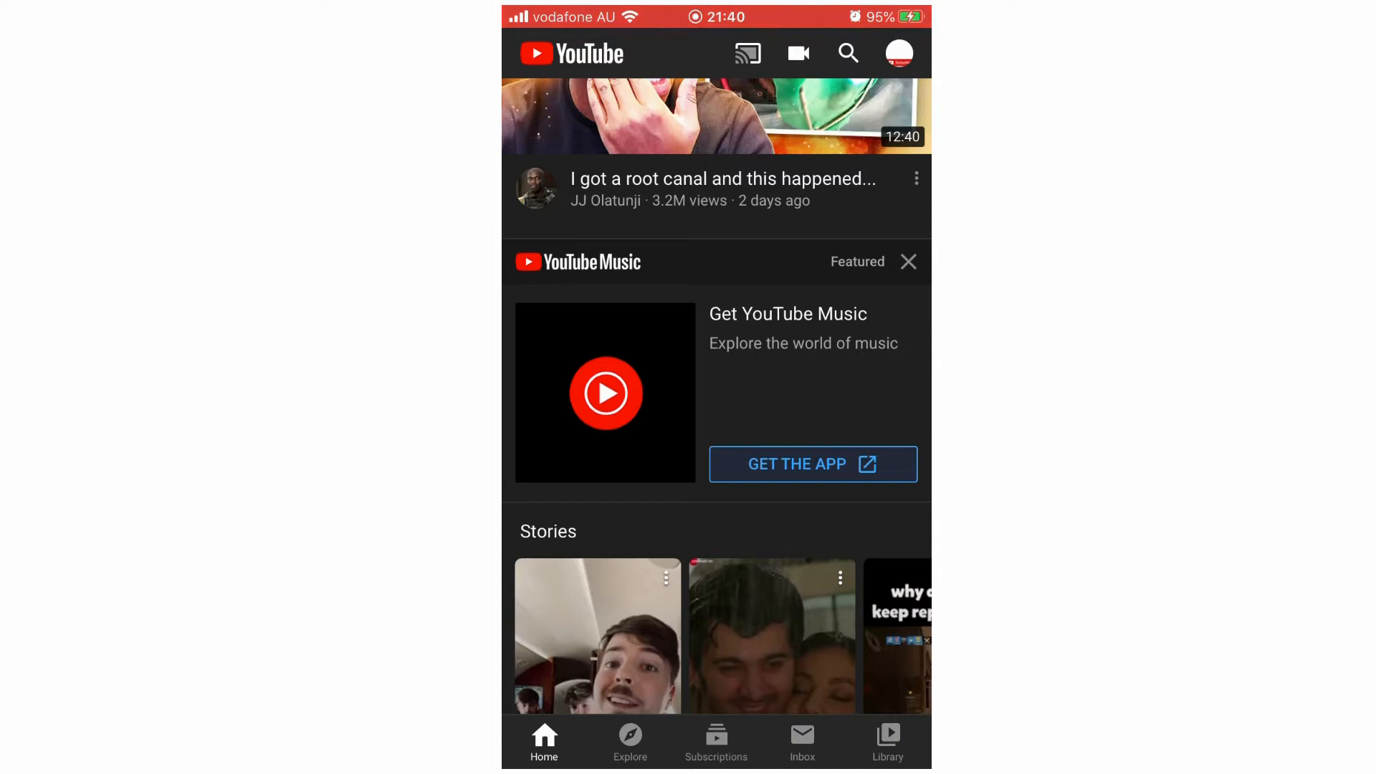
pyautogui.click(715, 742)
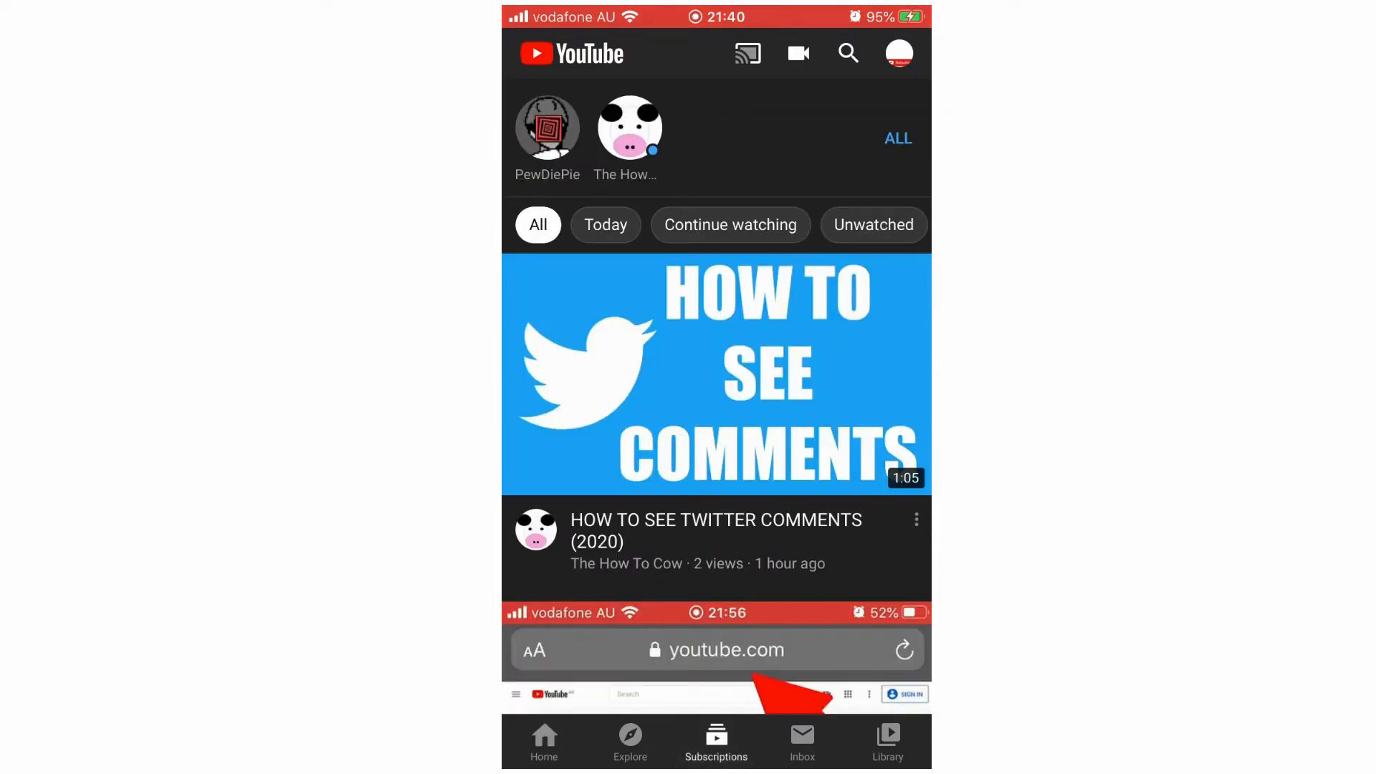
pyautogui.click(715, 375)
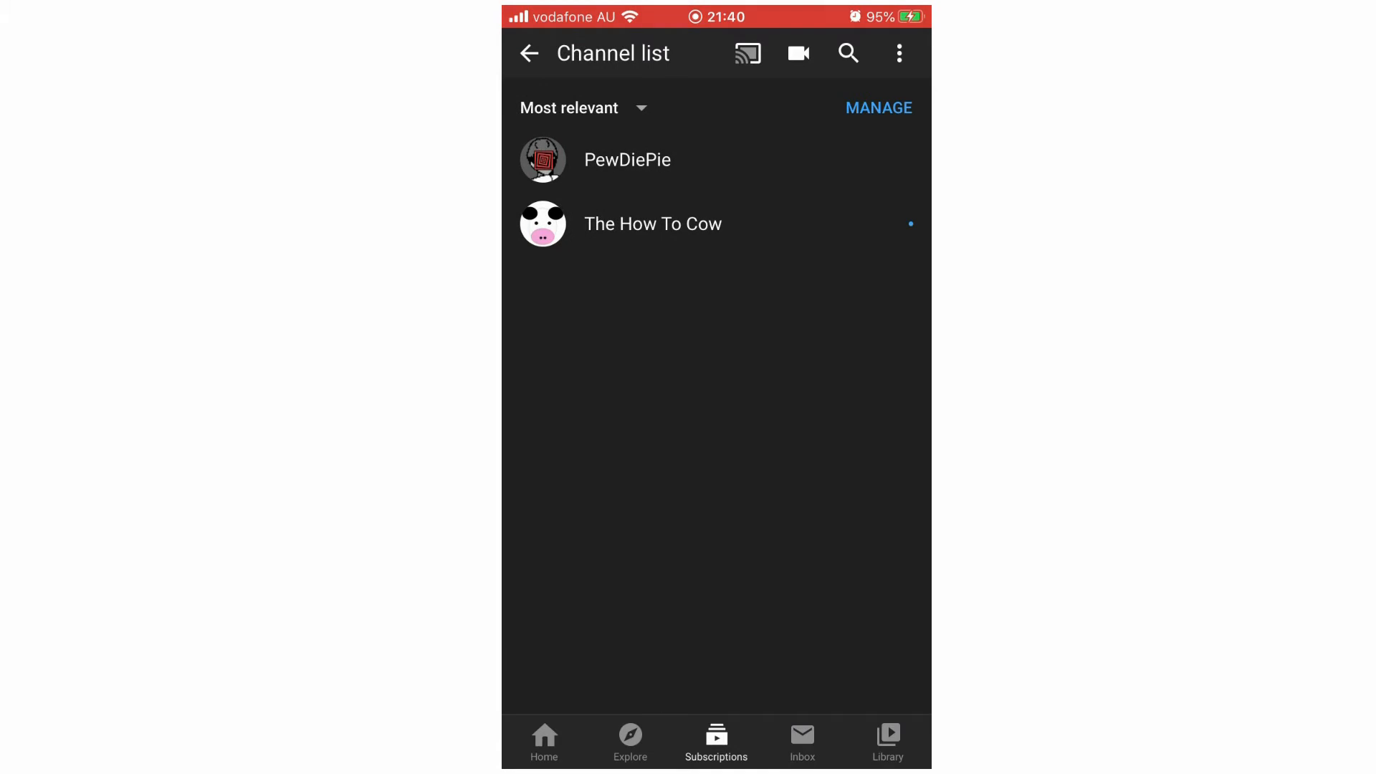
# Unsubscribe from PewDiePie via Manage and finish editing the channel list
pyautogui.click(877, 107)
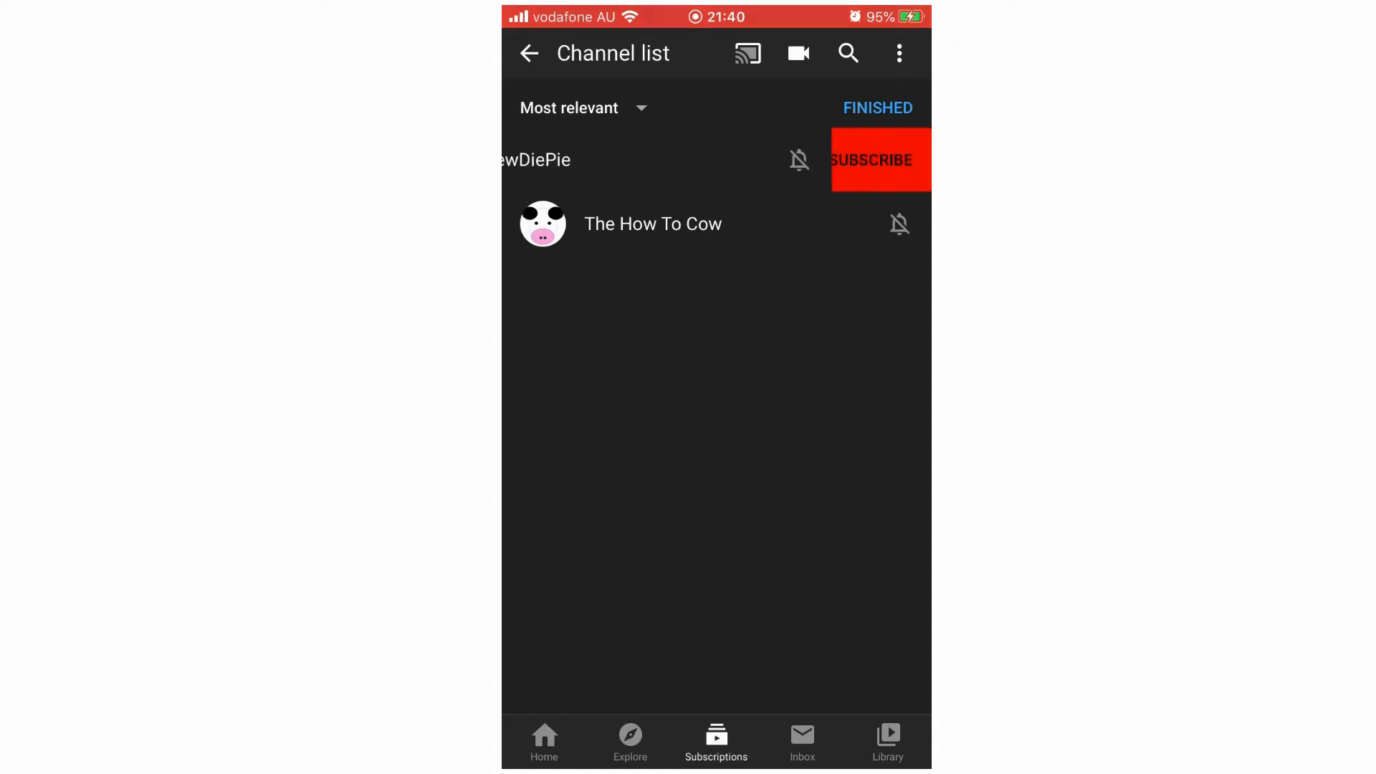
pyautogui.click(880, 160)
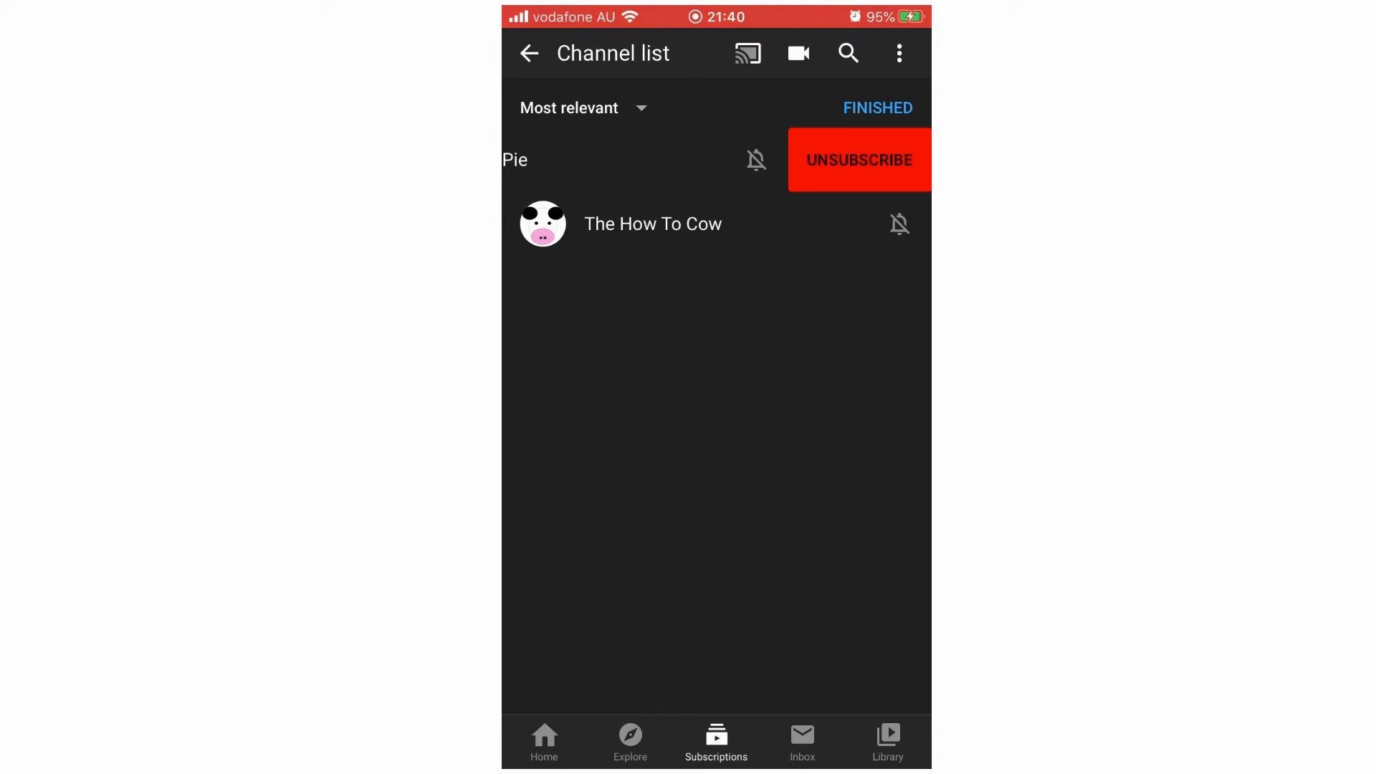
pyautogui.click(858, 160)
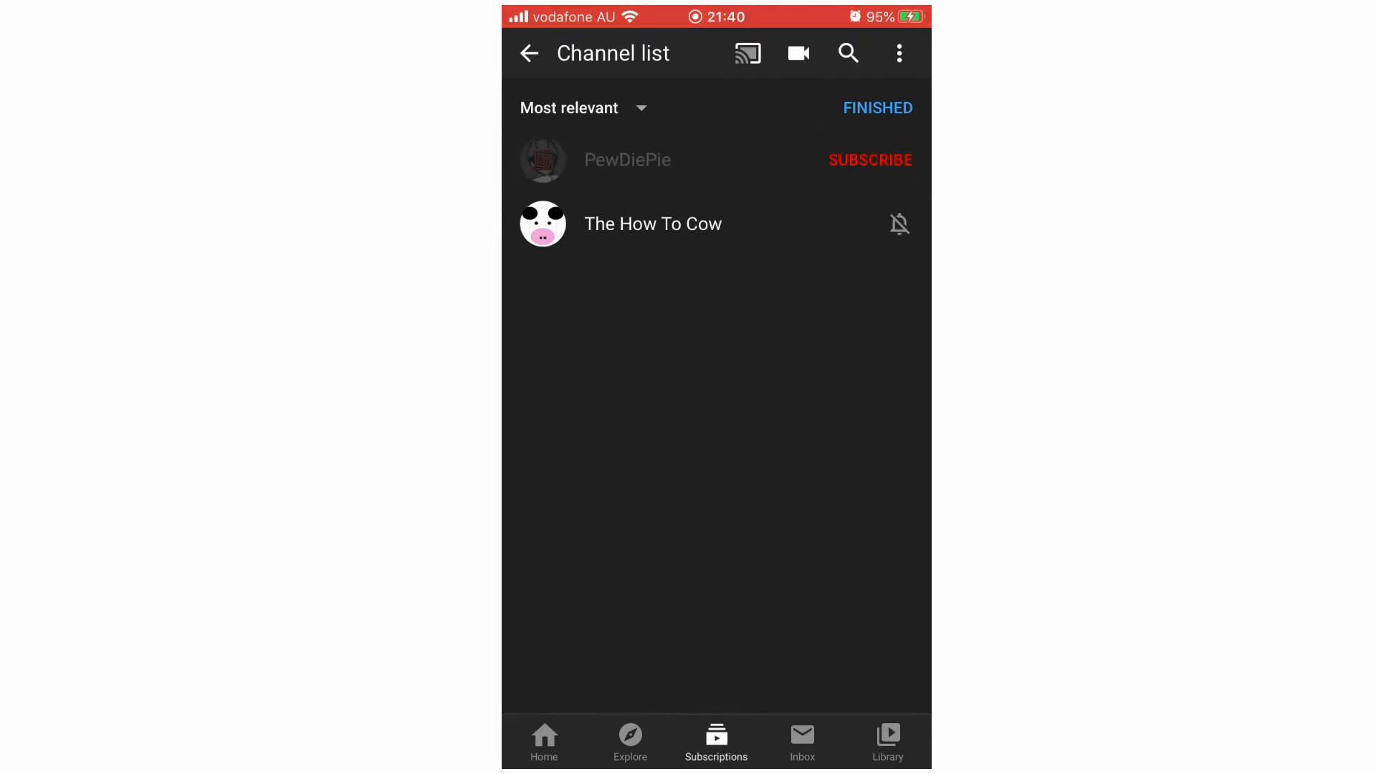
pyautogui.click(869, 159)
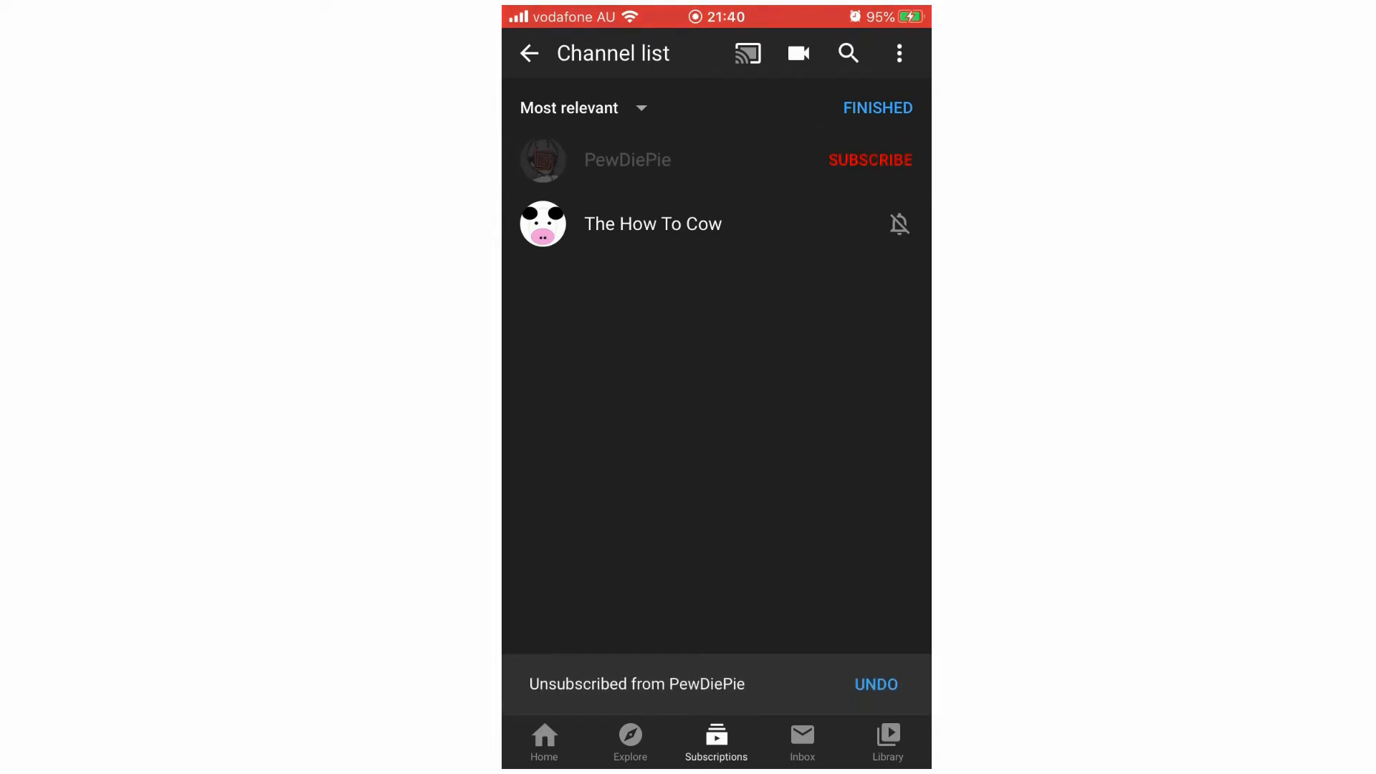
pyautogui.click(875, 107)
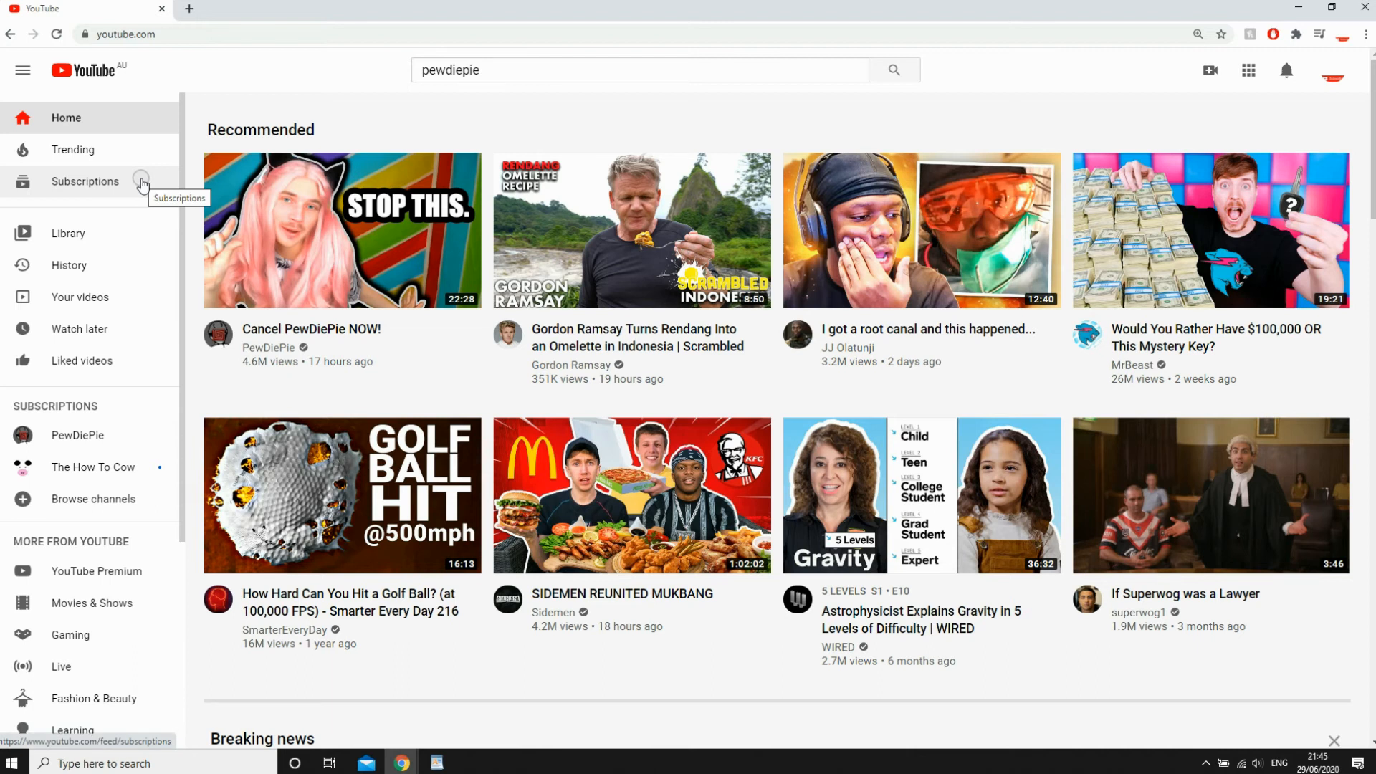
# Show the Subscriptions feed from the youtube.com left sidebar
pyautogui.click(85, 181)
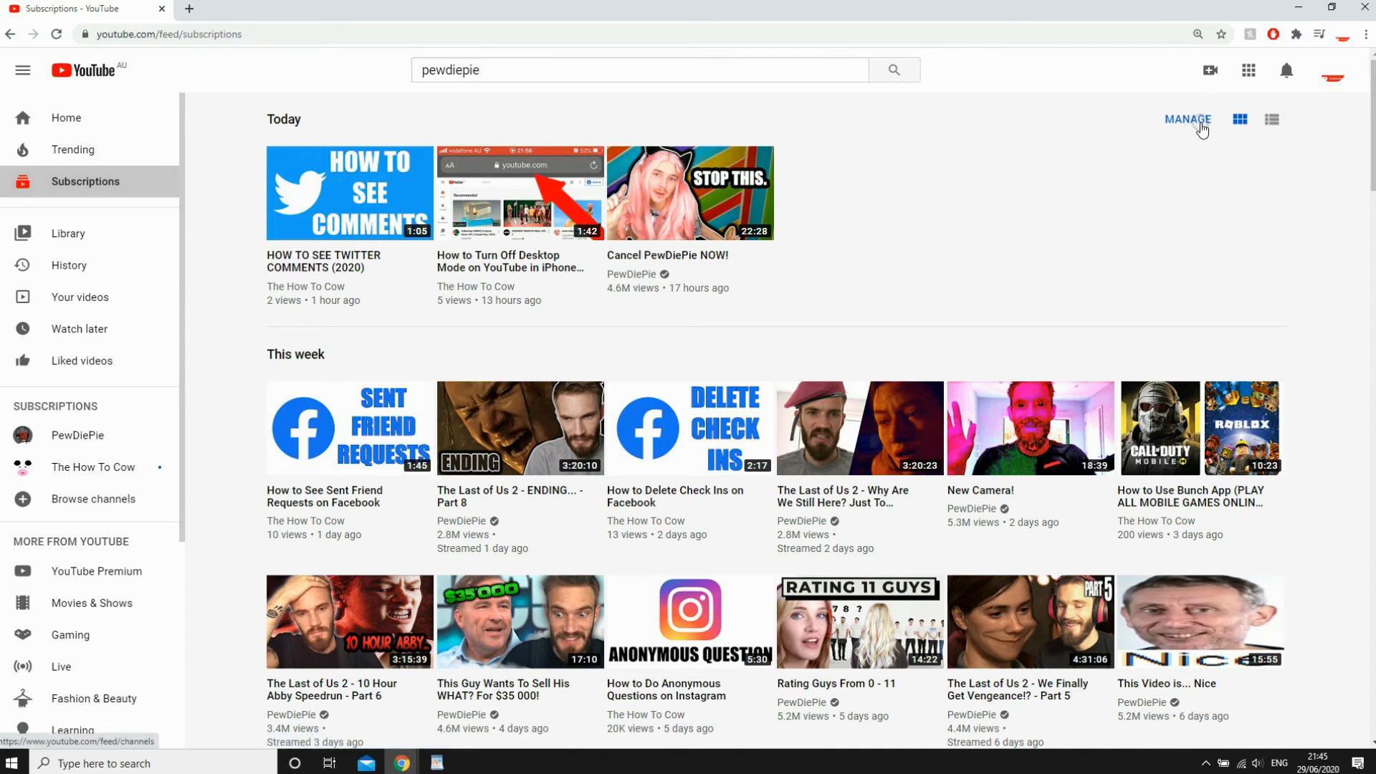
# Unsubscribe from PewDiePie via Manage and confirm, leaving only The How To Cow
pyautogui.click(1187, 120)
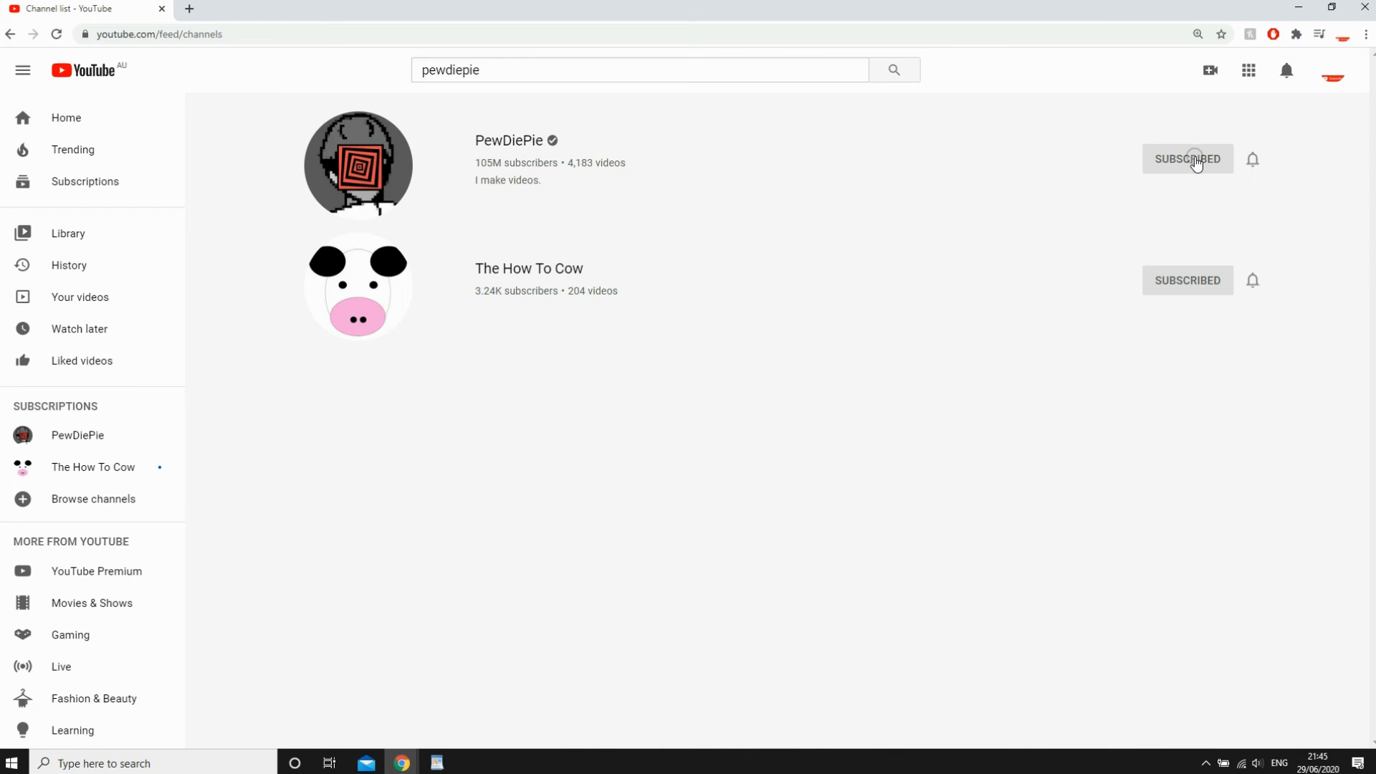
pyautogui.click(1187, 159)
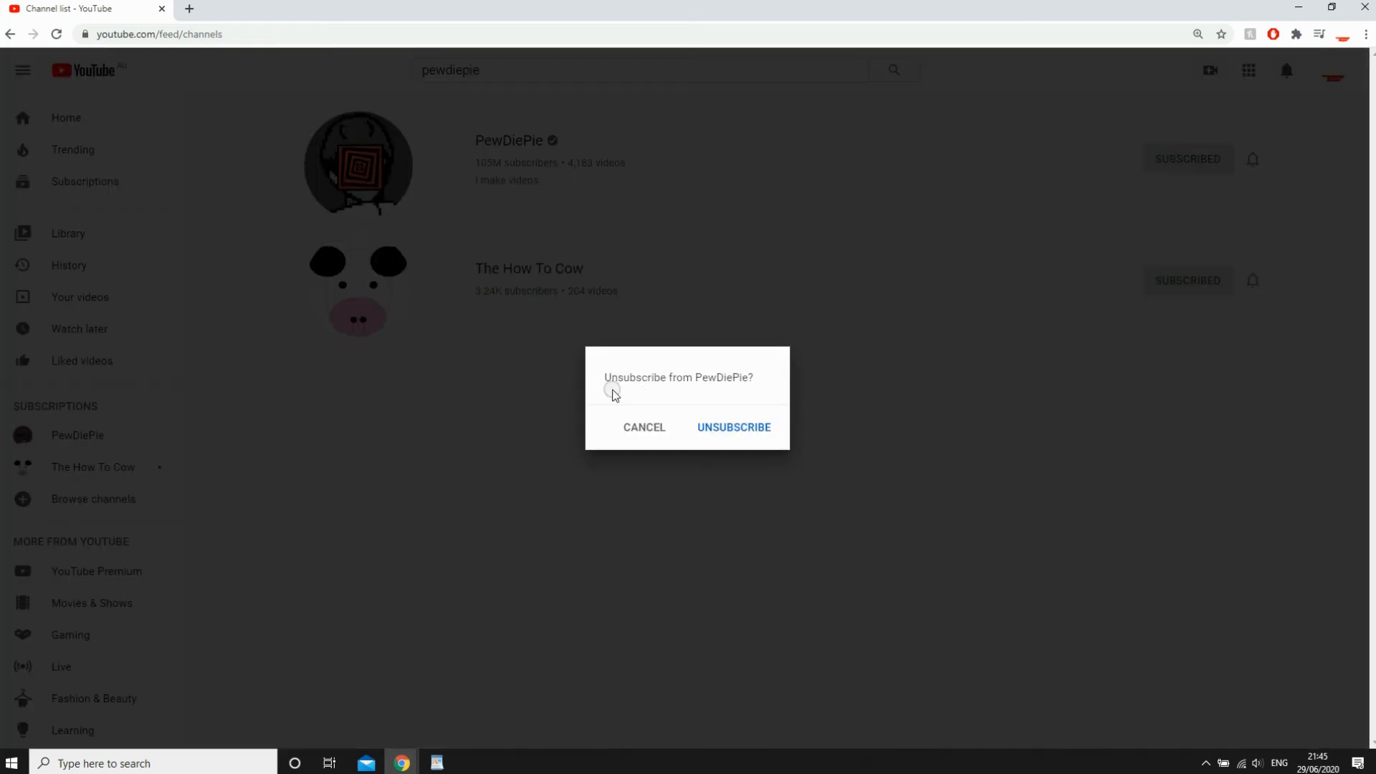
pyautogui.click(732, 427)
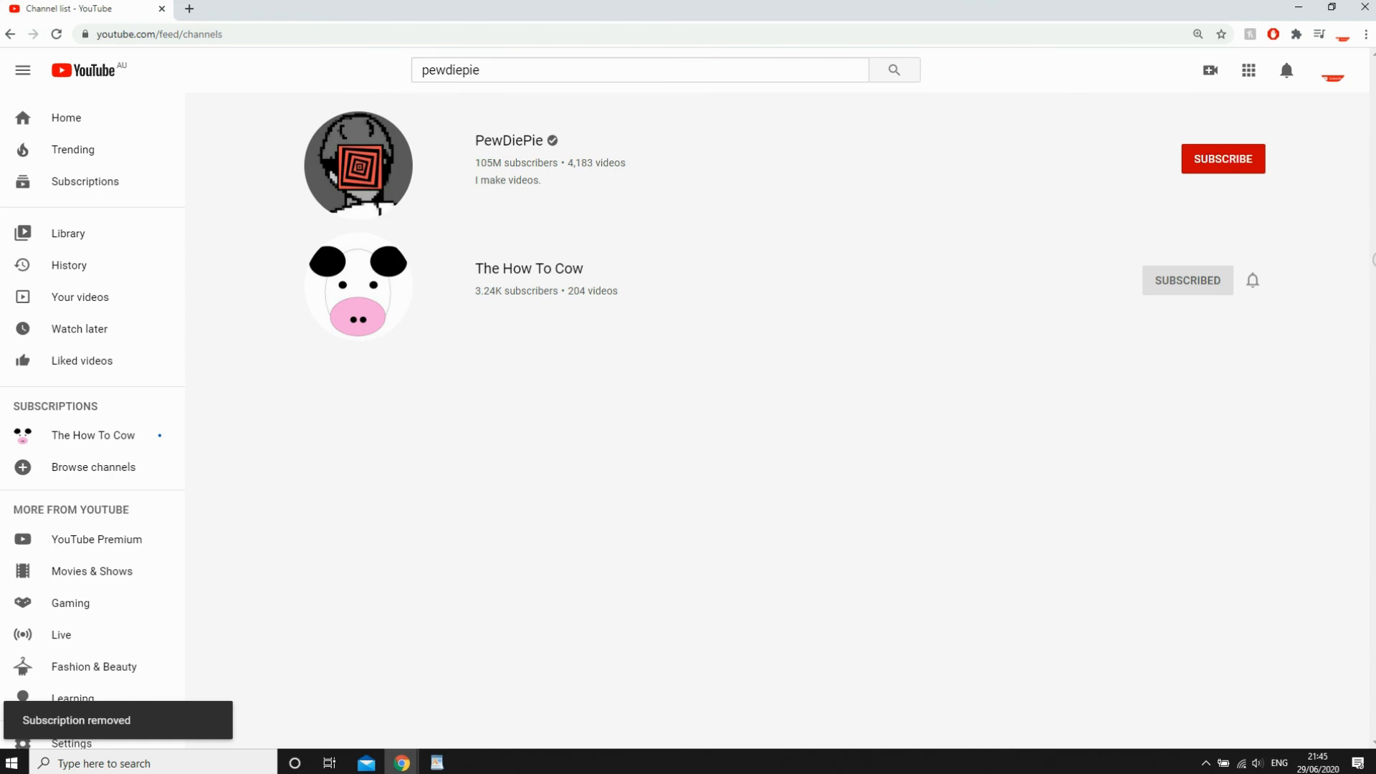
pyautogui.moveTo(1229, 513)
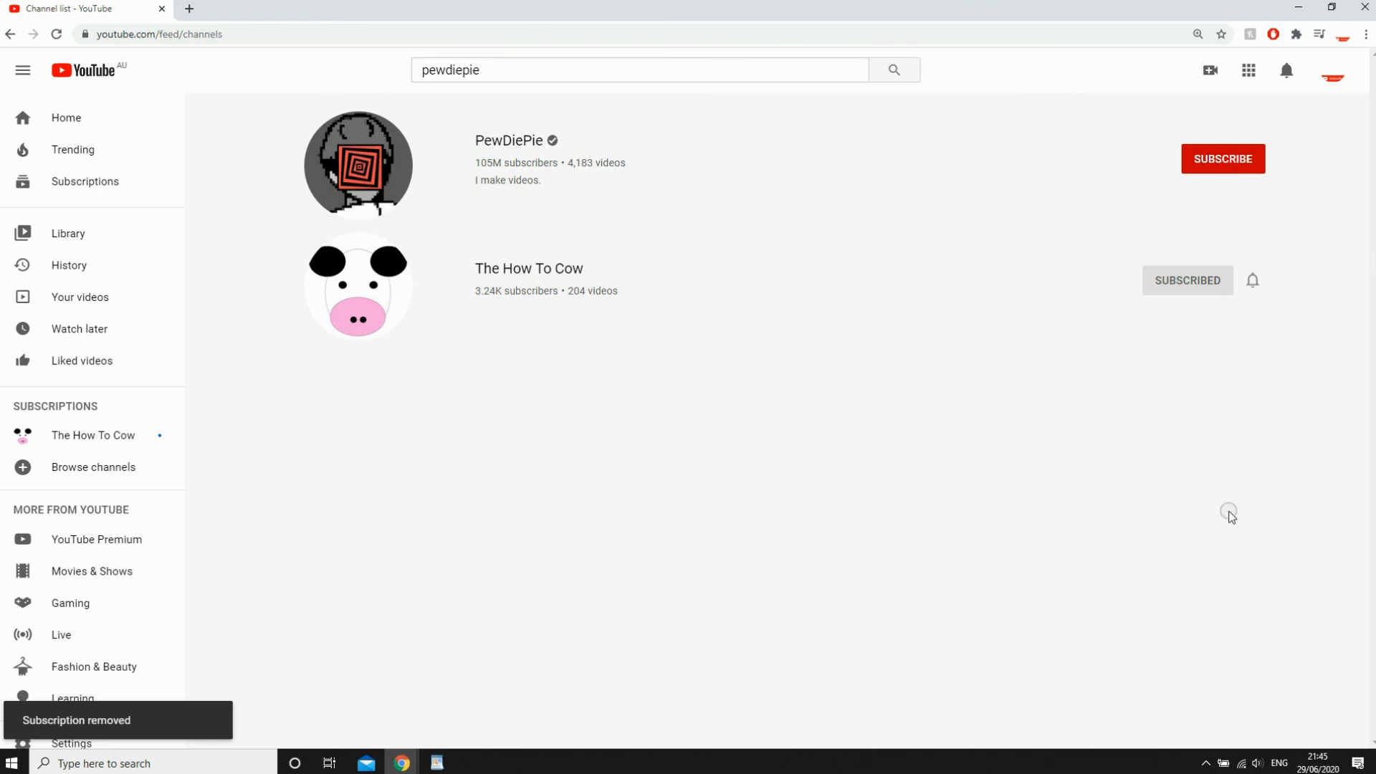